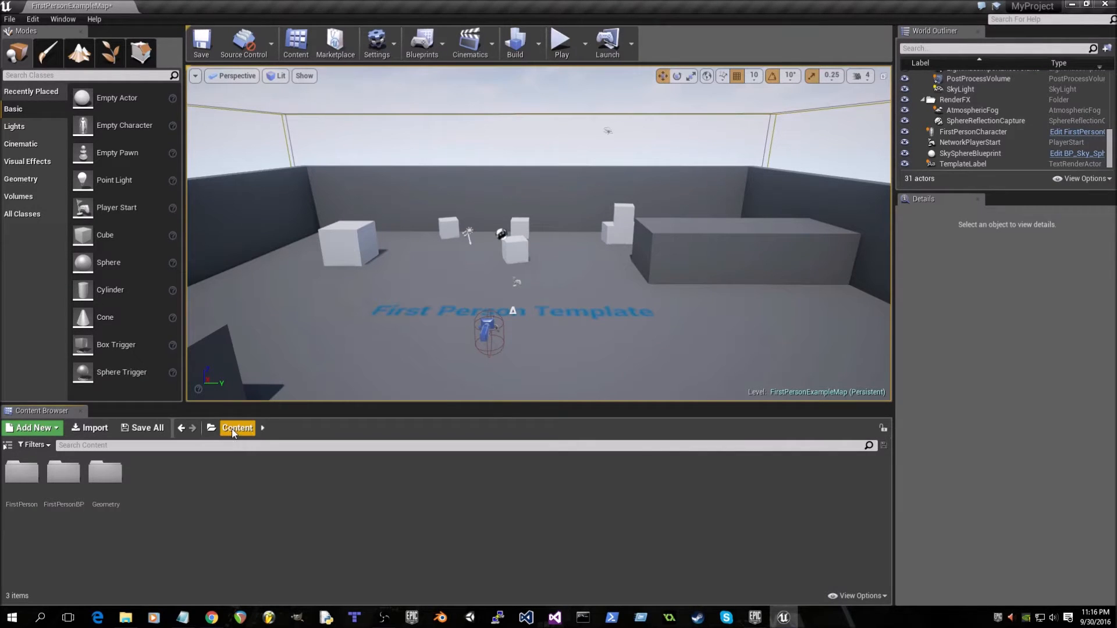
mouse_move(104, 473)
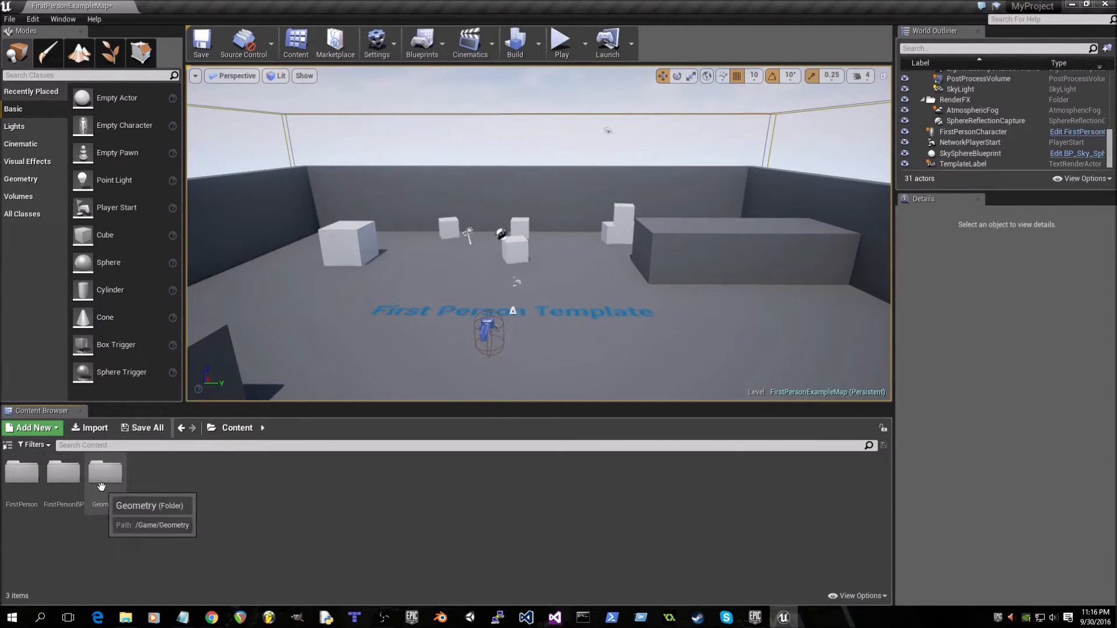
Step: Open Geometry > Meshes and bring up the context menu for the 1M_Cube static mesh
double_click(105, 473)
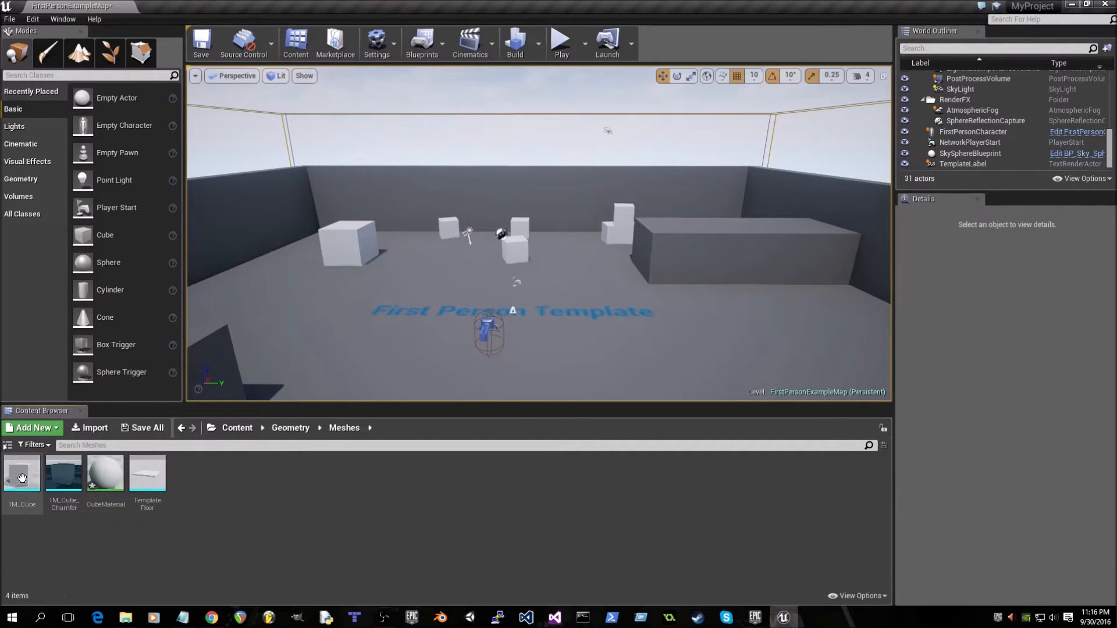
mouse_move(21, 474)
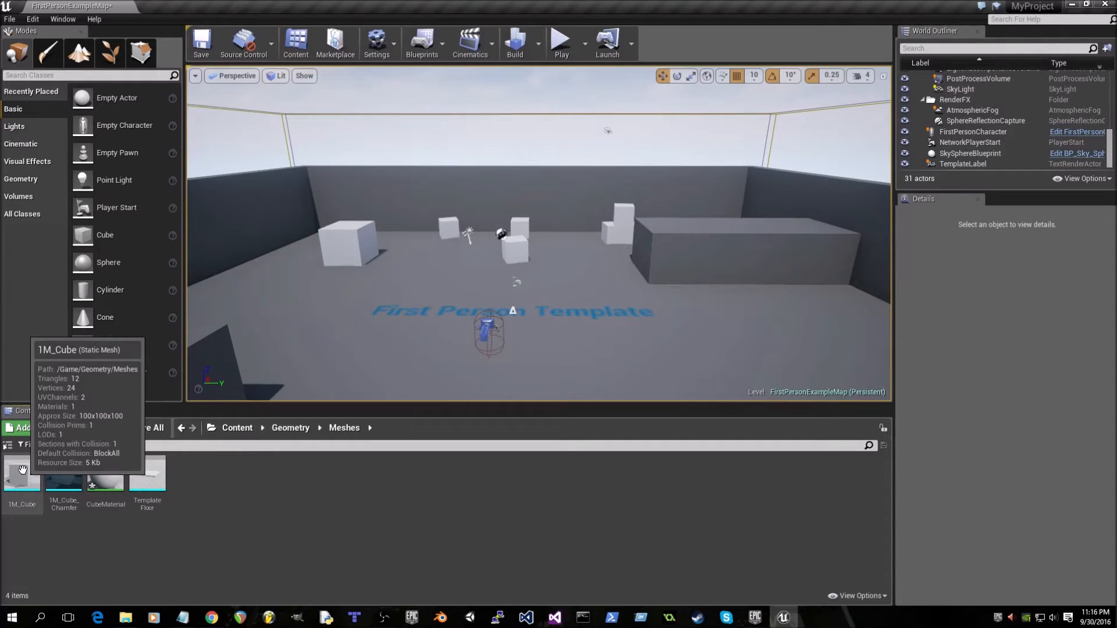
right_click(22, 474)
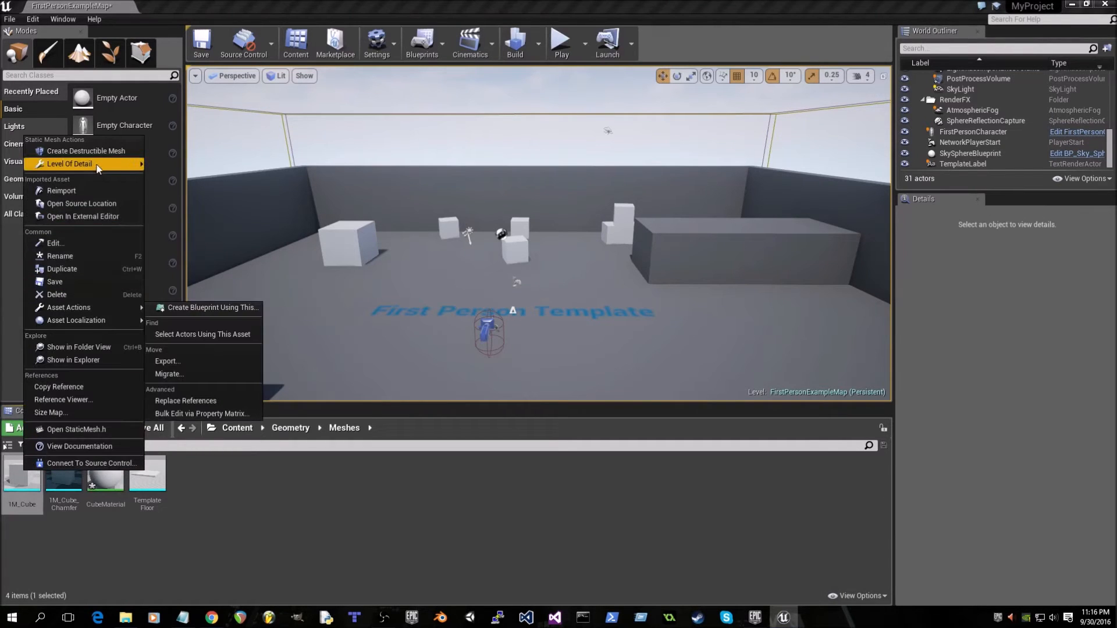
mouse_move(85, 150)
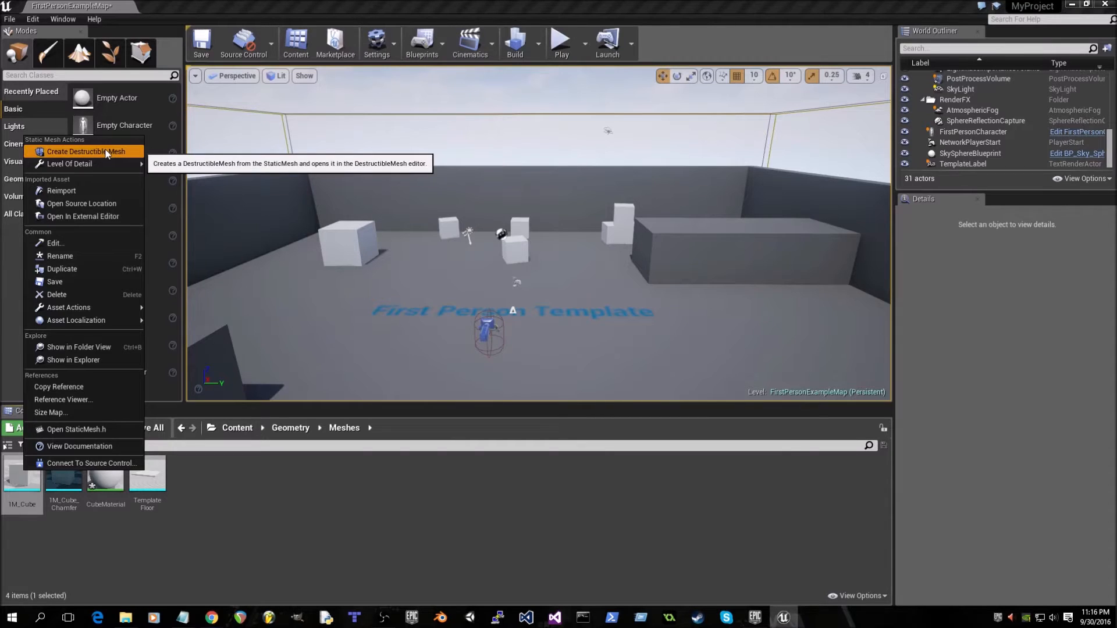
Step: Create 1M_Cube_DM from 1M_Cube with Damage Threshold 1200 and Damage Spread 0
left_click(92, 151)
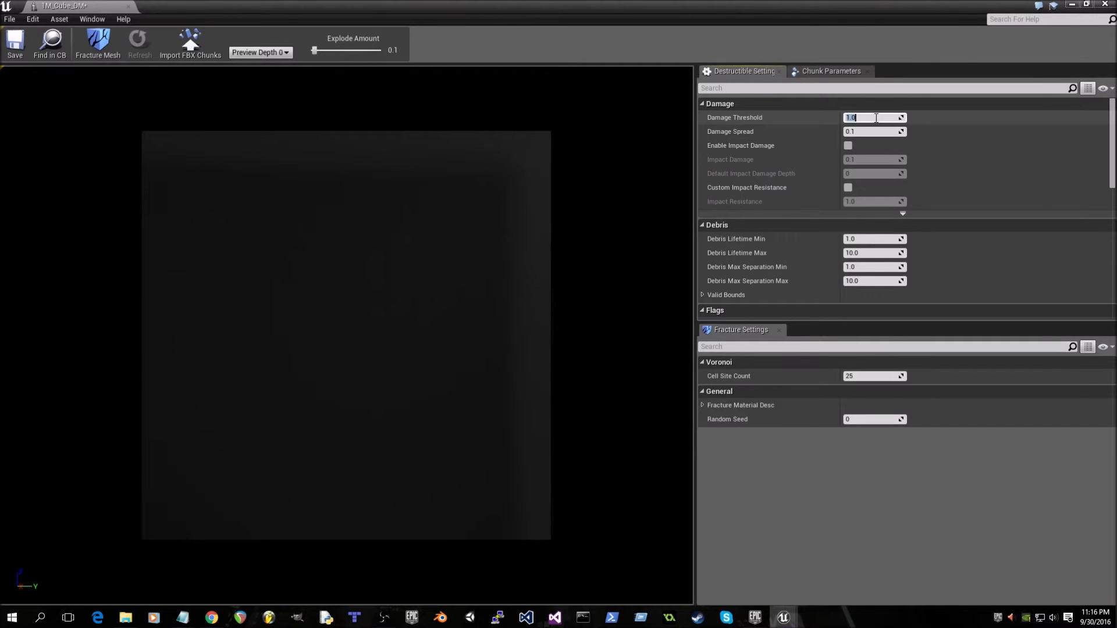
type("1200")
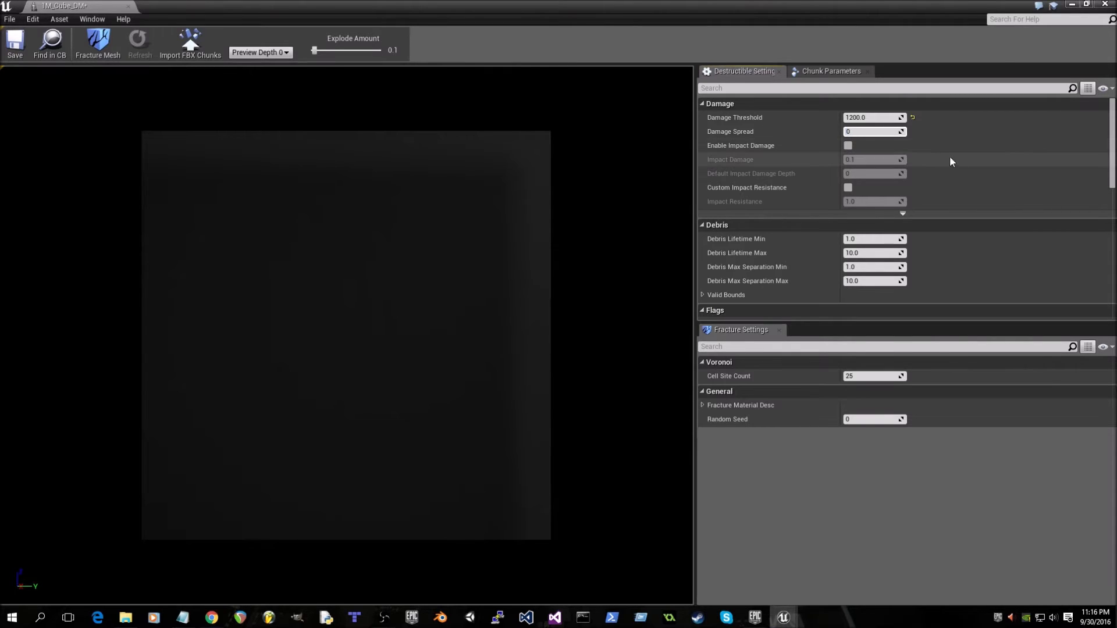
left_click(847, 146)
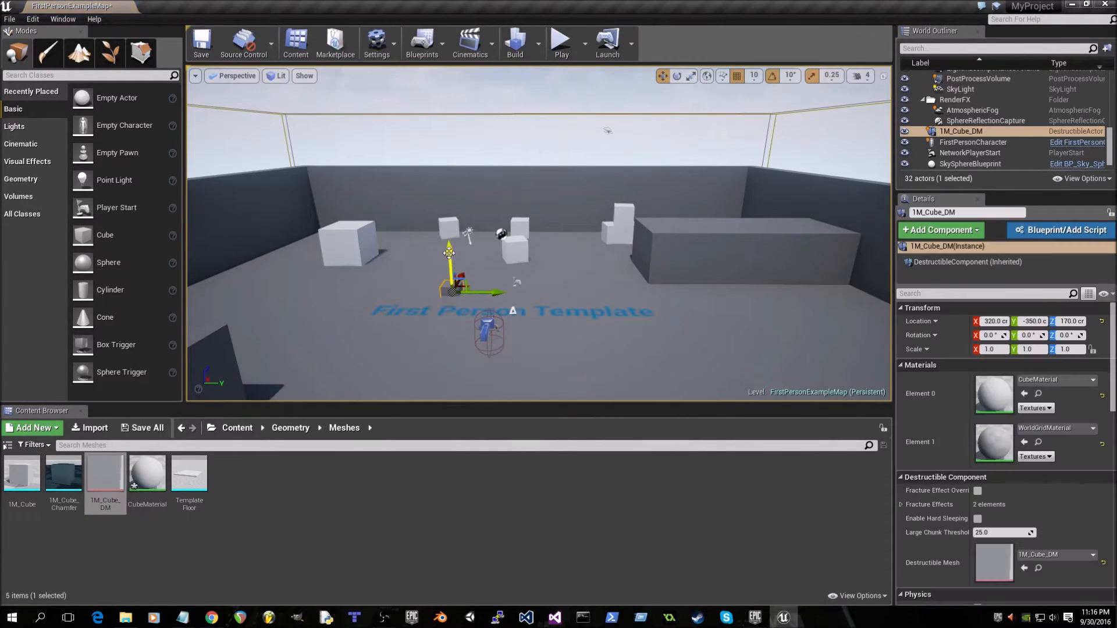
Step: Raise 1M_Cube_DM to Z 220 and save FirstPersonExampleMap
left_click_drag(448, 267, 449, 242)
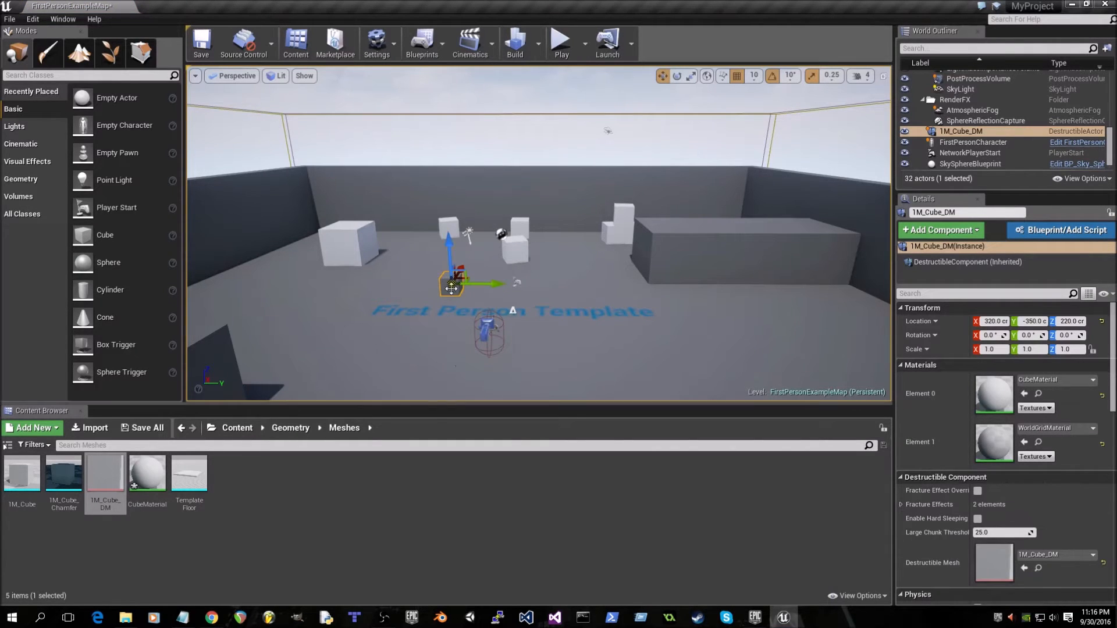
mouse_move(439, 276)
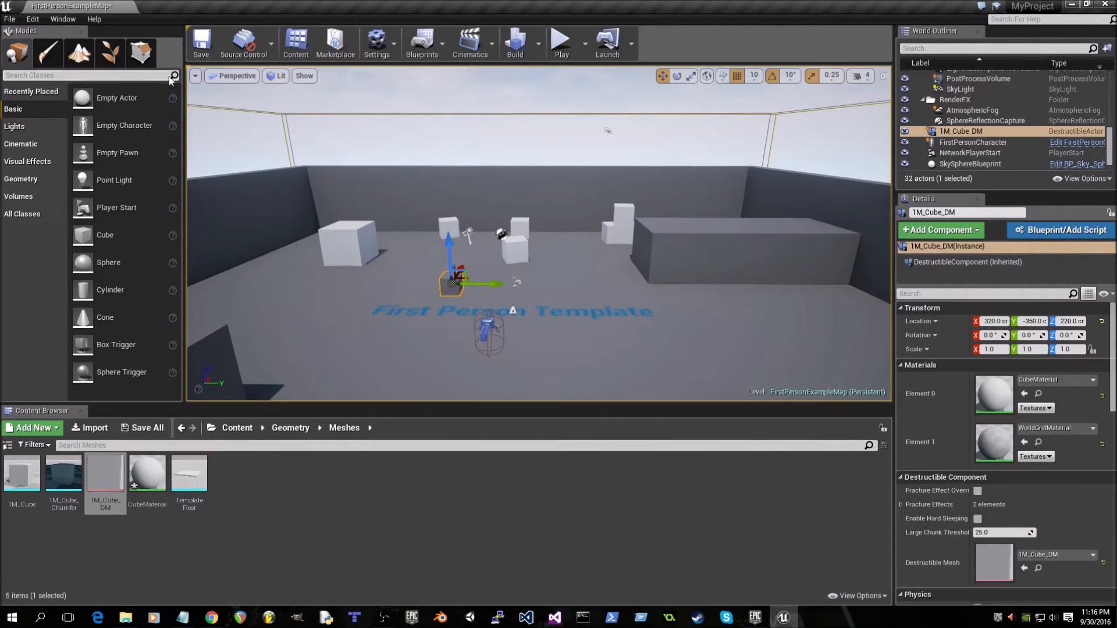
left_click(201, 40)
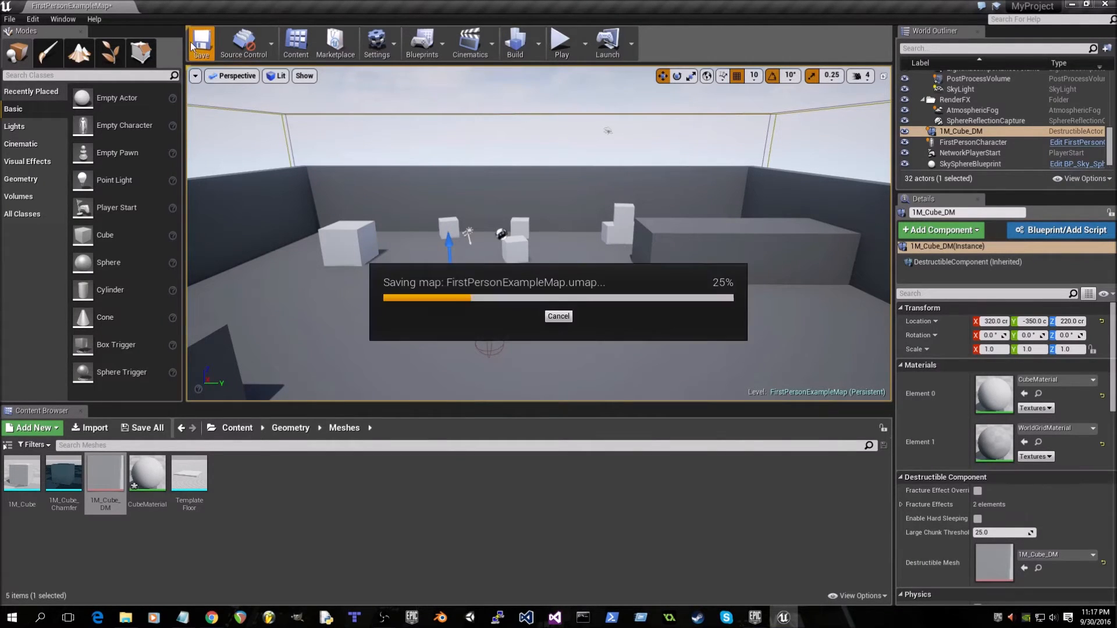
left_click(200, 42)
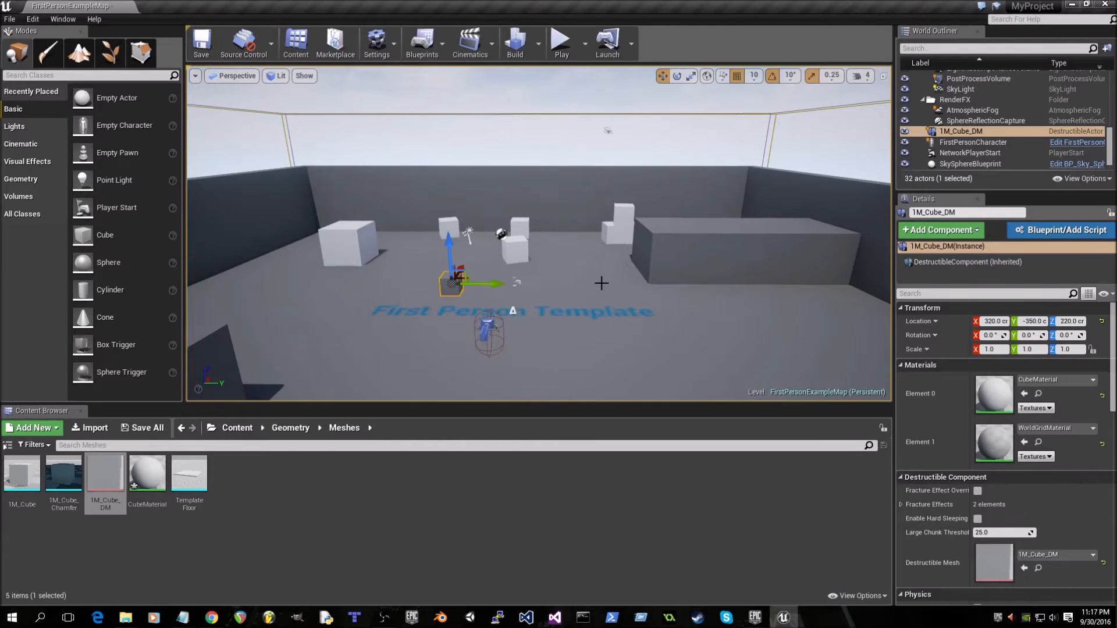
mouse_move(467, 390)
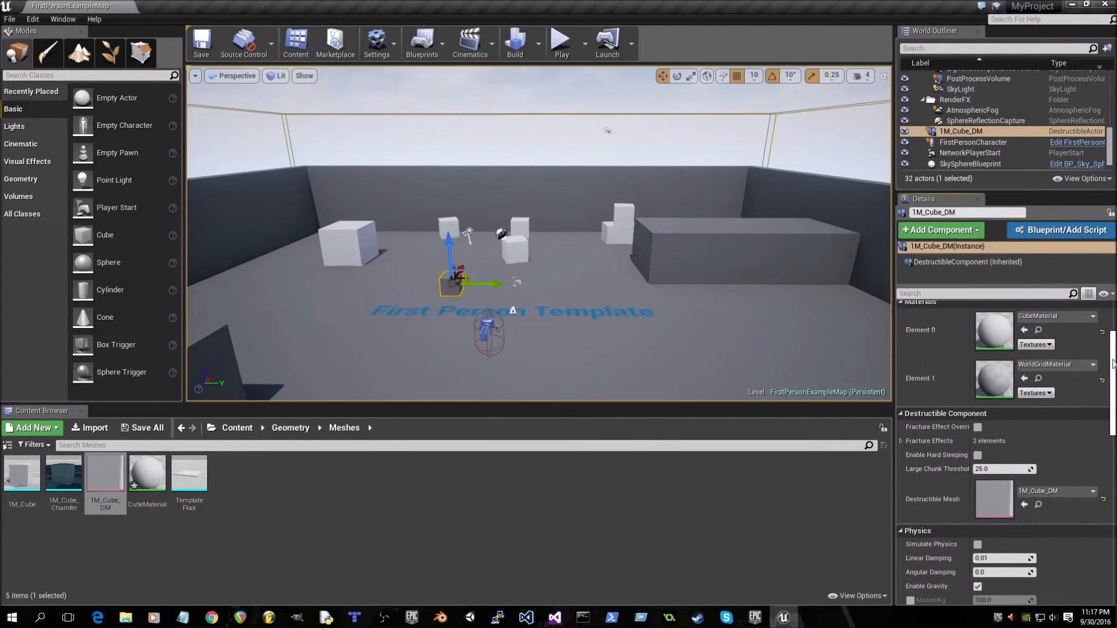
Step: Tick Simulate Physics and Simulation Generates Hit Events on 1M_Cube_DM, using the PhysicsActor preset
scroll("down", 3)
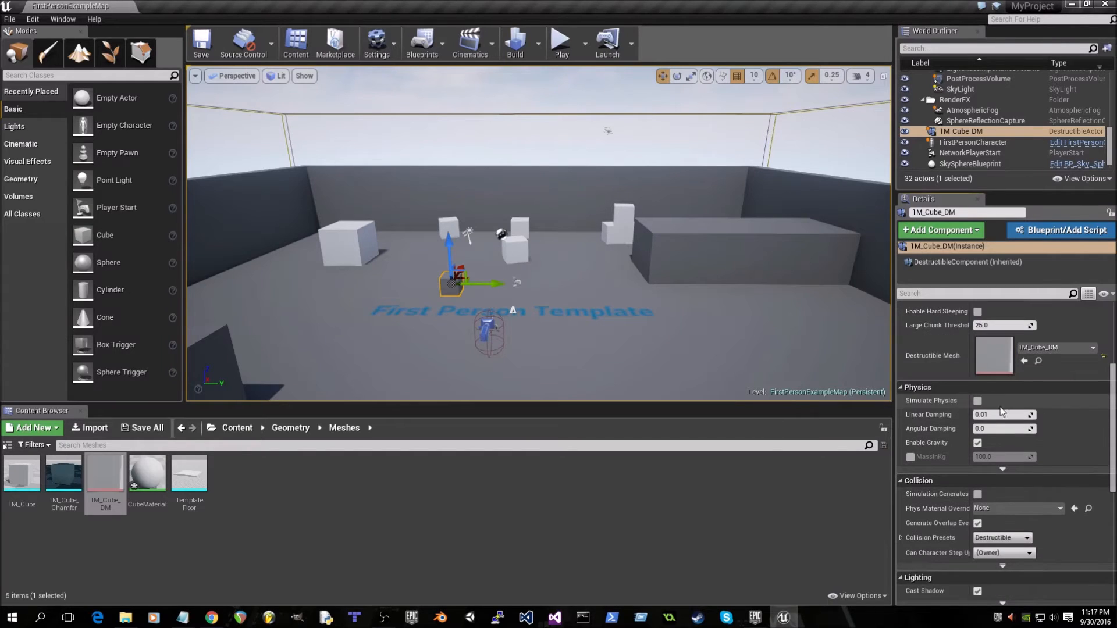
left_click(977, 400)
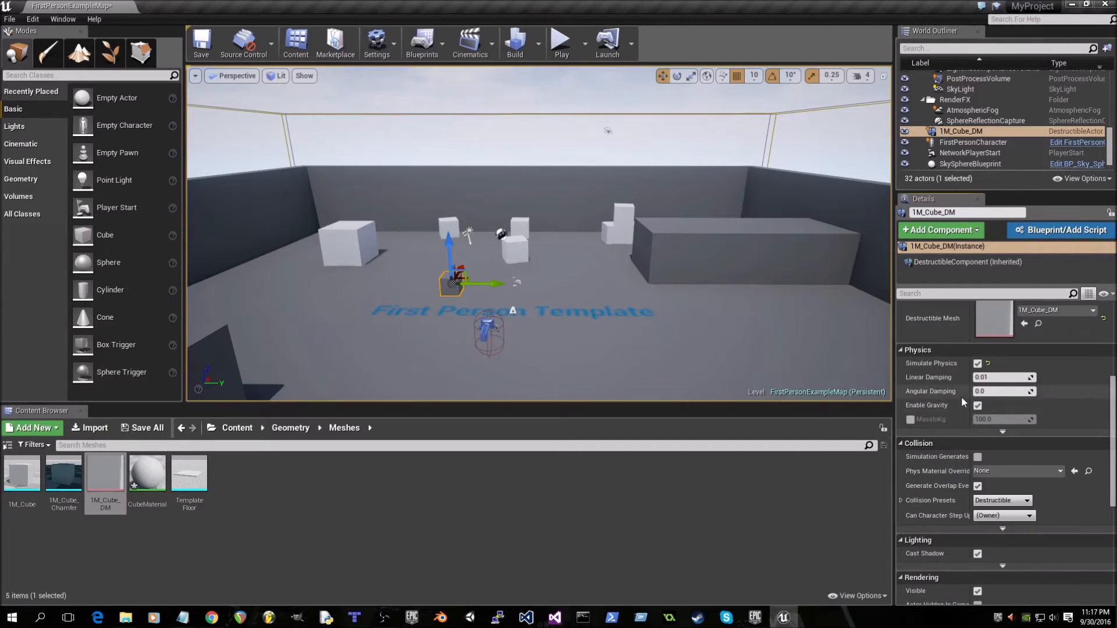
scroll("down", 3)
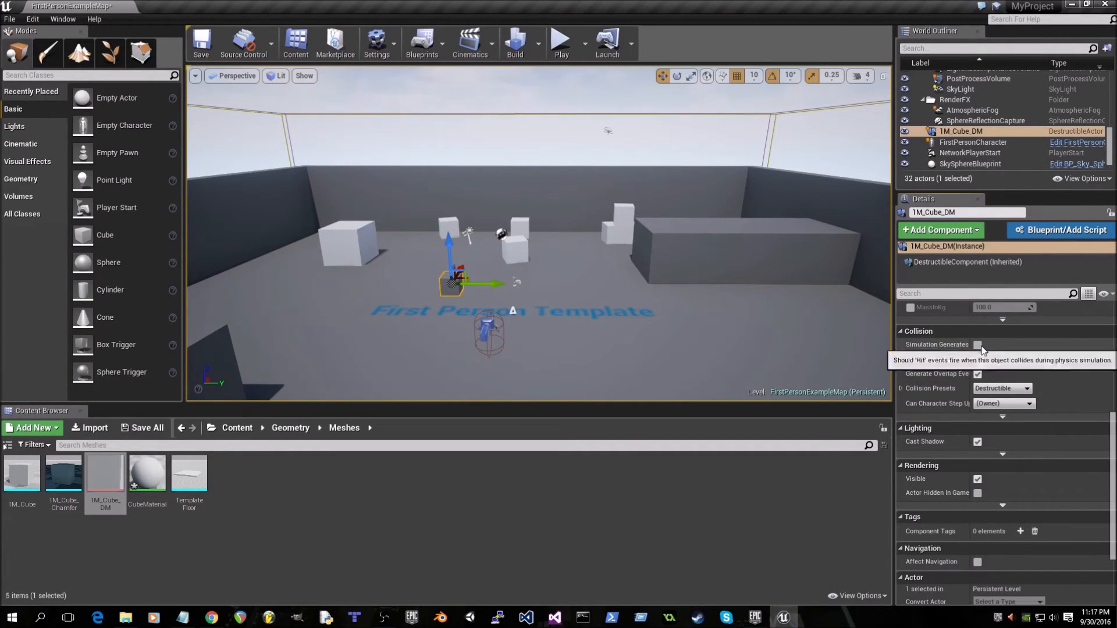
left_click(978, 345)
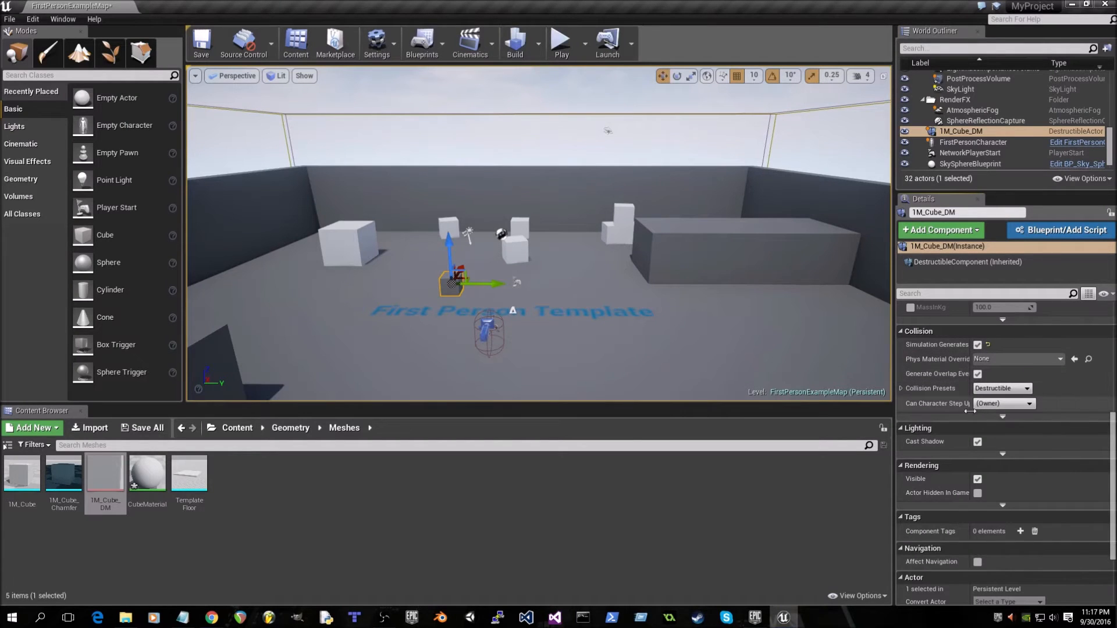
left_click(1001, 388)
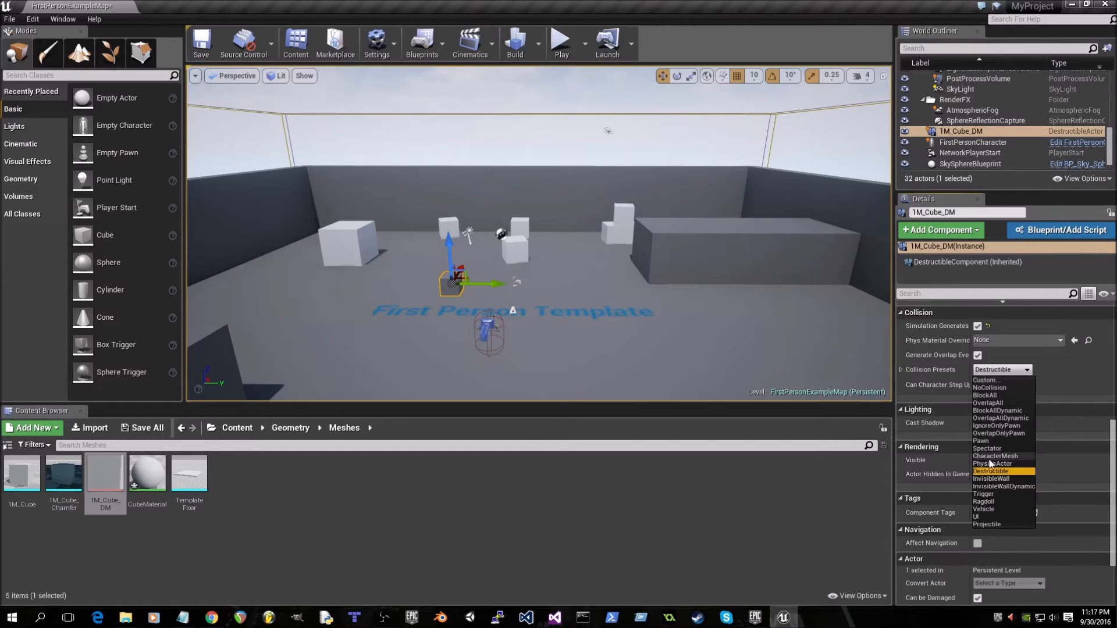
left_click(994, 463)
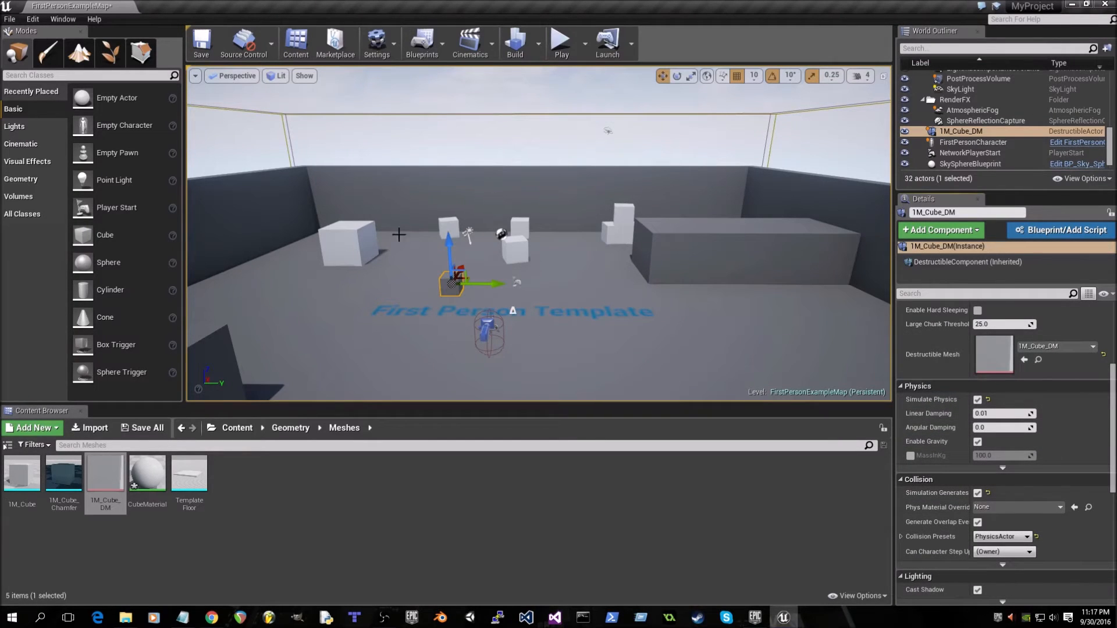
mouse_move(381, 388)
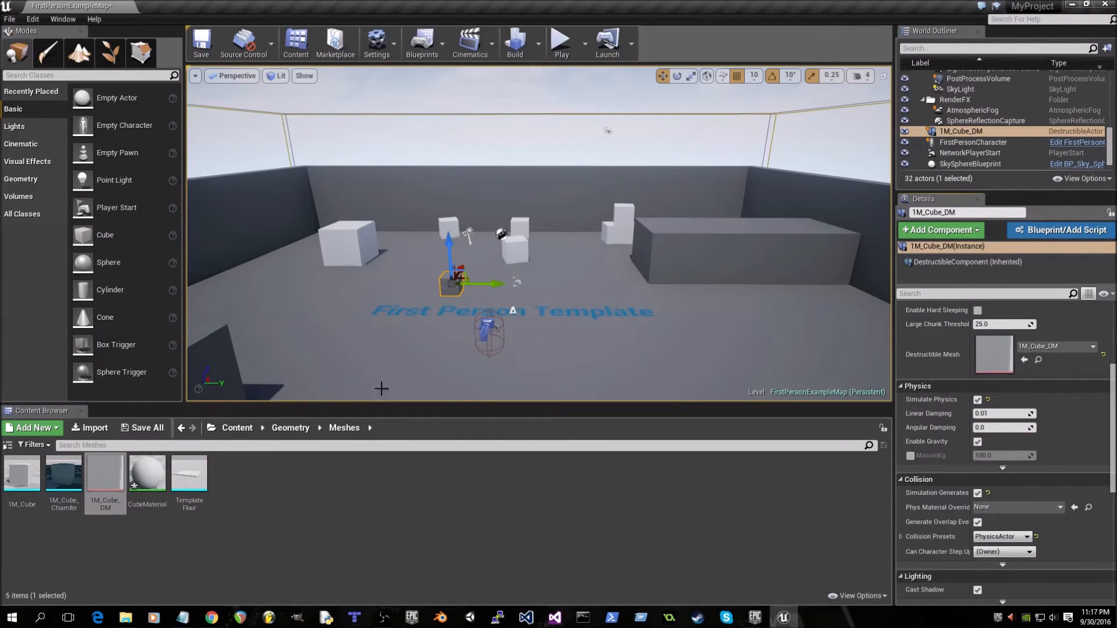
Step: Open the FirstPersonProjectile blueprint from Content > FirstPersonBP > Blueprints
left_click(237, 428)
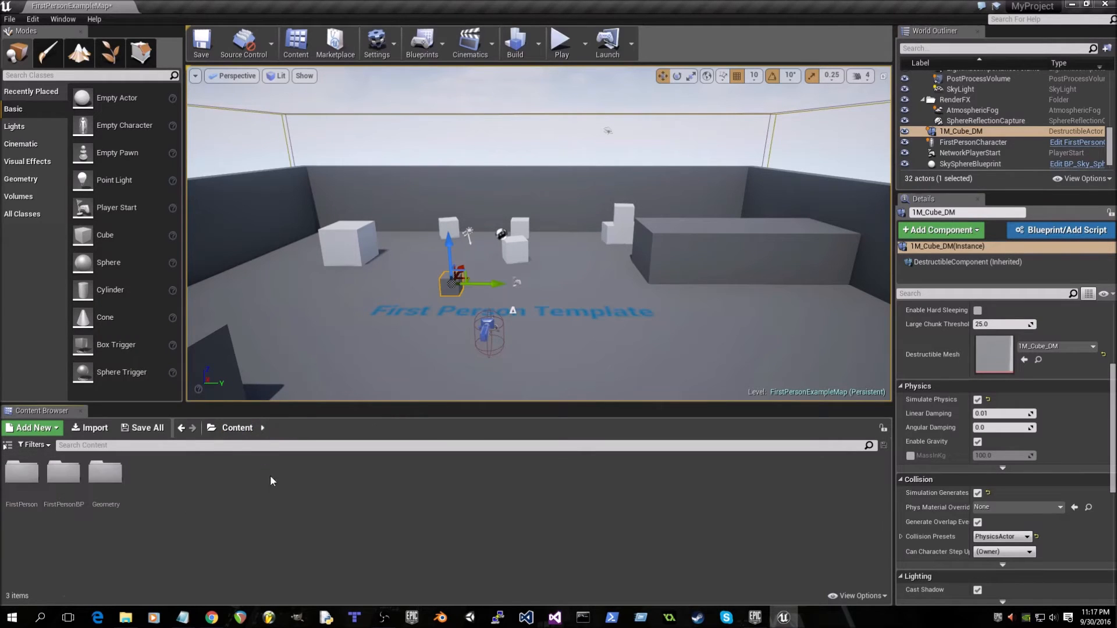
mouse_move(63, 473)
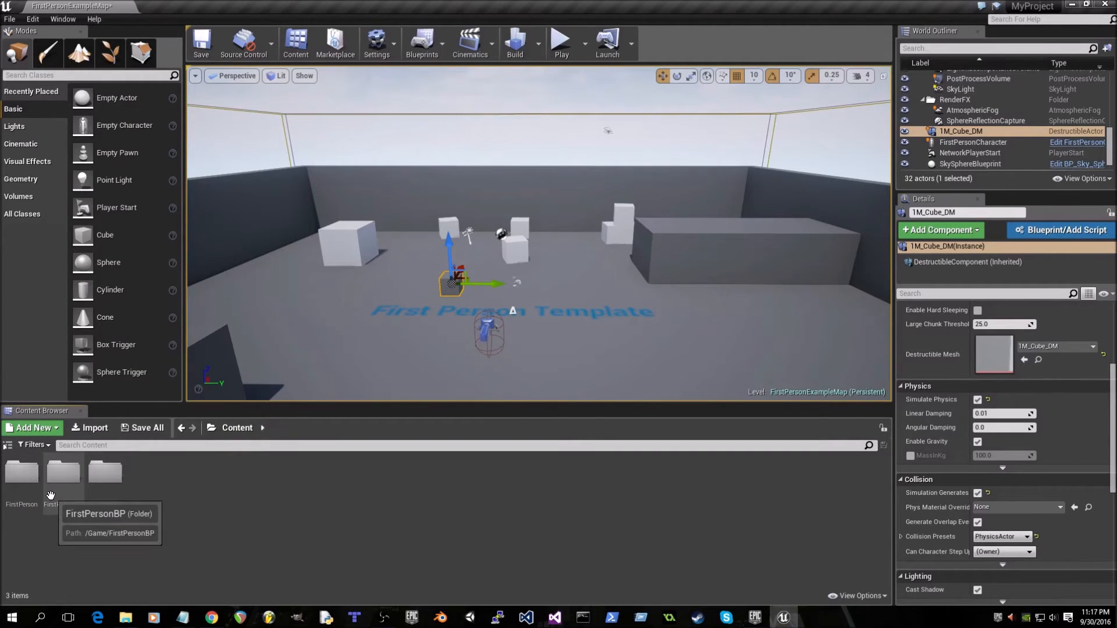
left_click(63, 473)
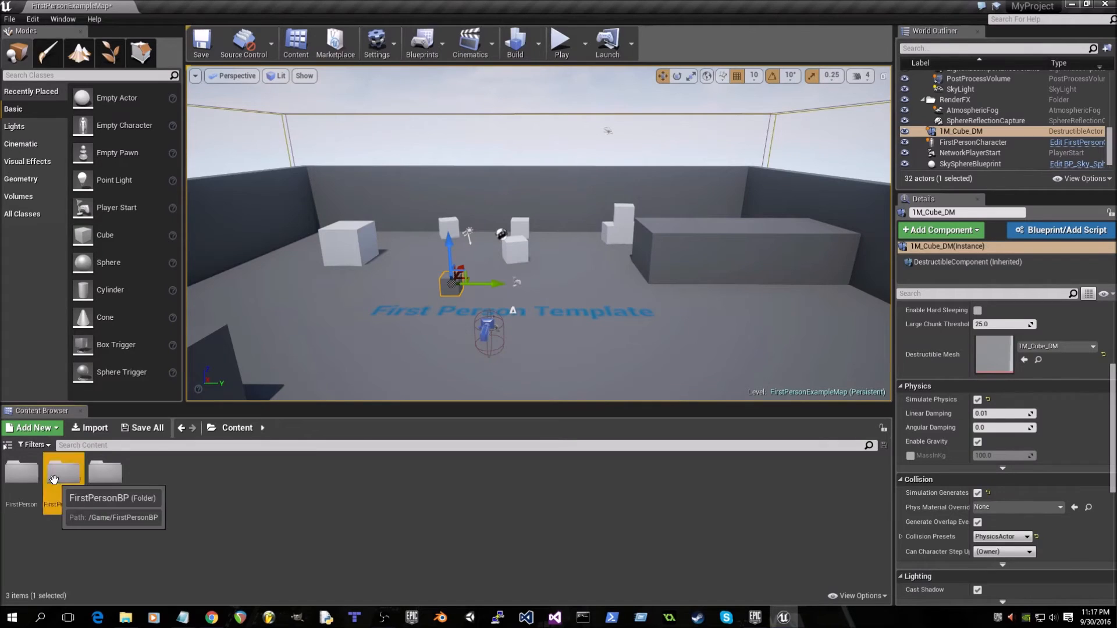
double_click(64, 473)
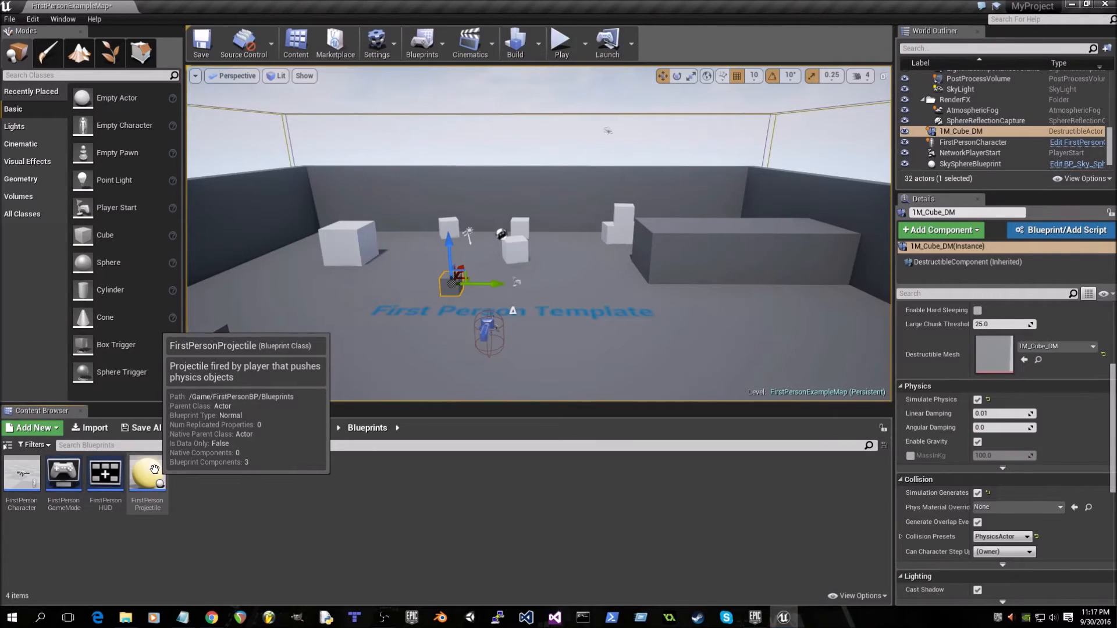
double_click(146, 473)
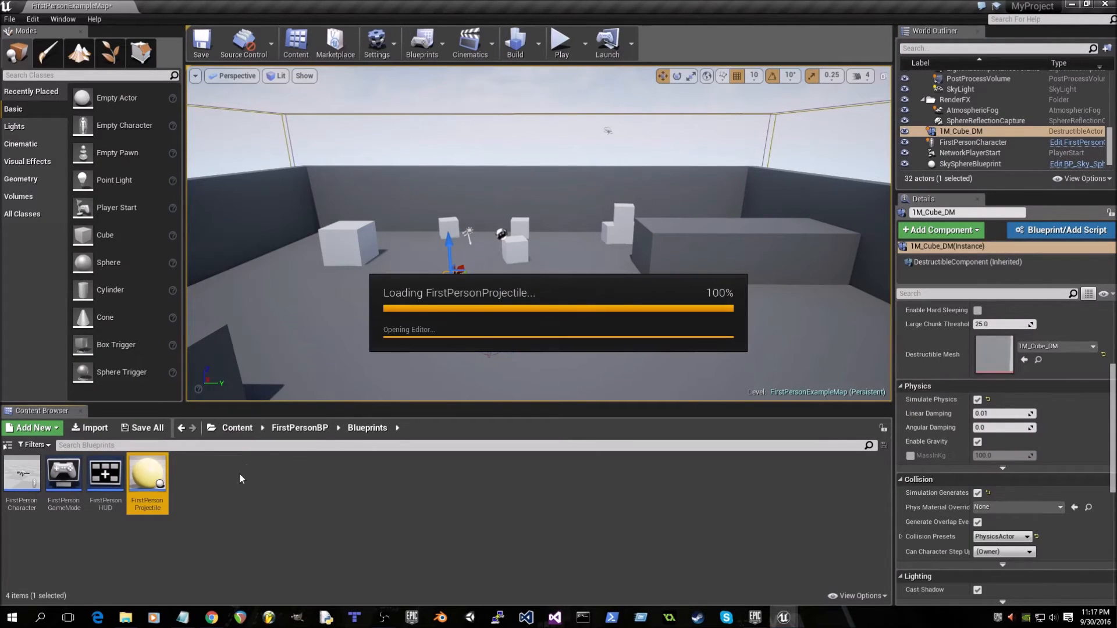
double_click(147, 474)
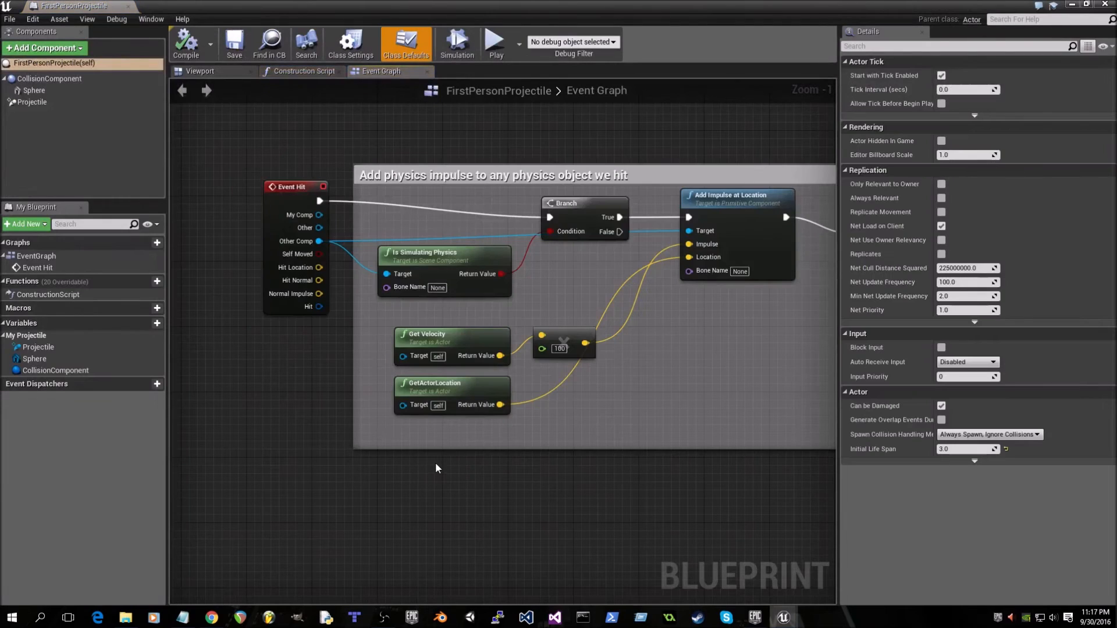
mouse_move(50, 79)
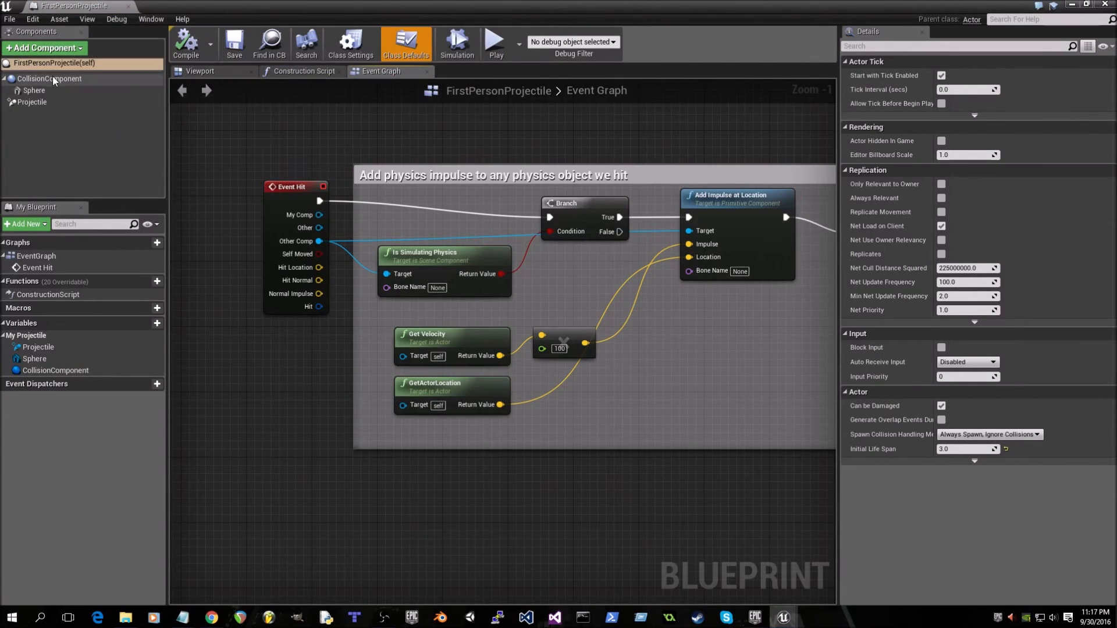
Step: Give CollisionComponent physics, hit events, and the PhysicsActor collision preset
left_click(49, 78)
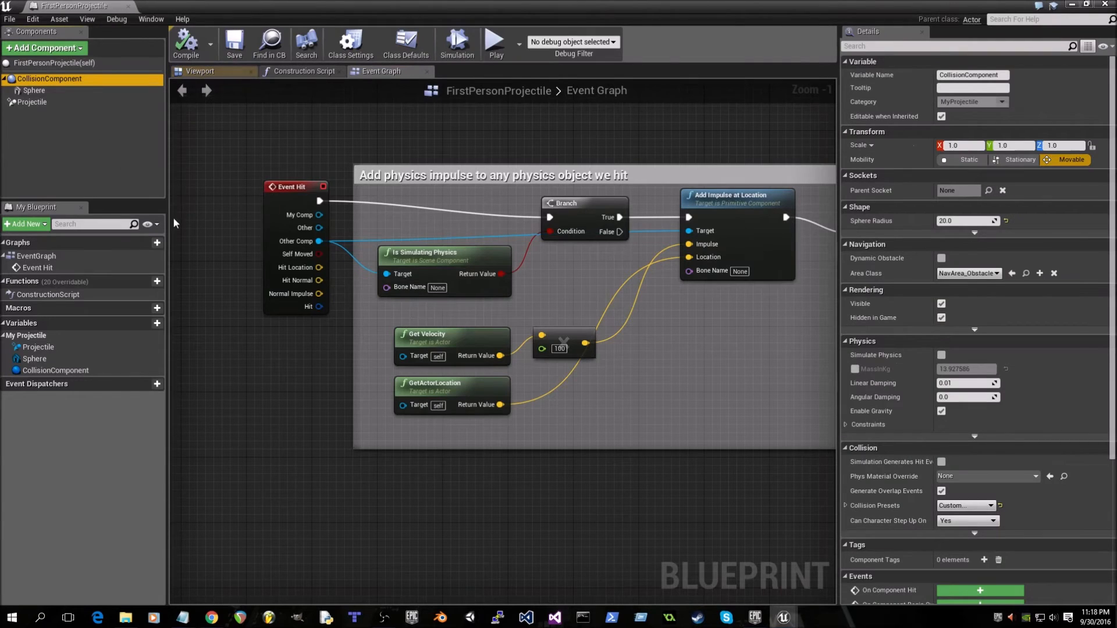
scroll("down", 3)
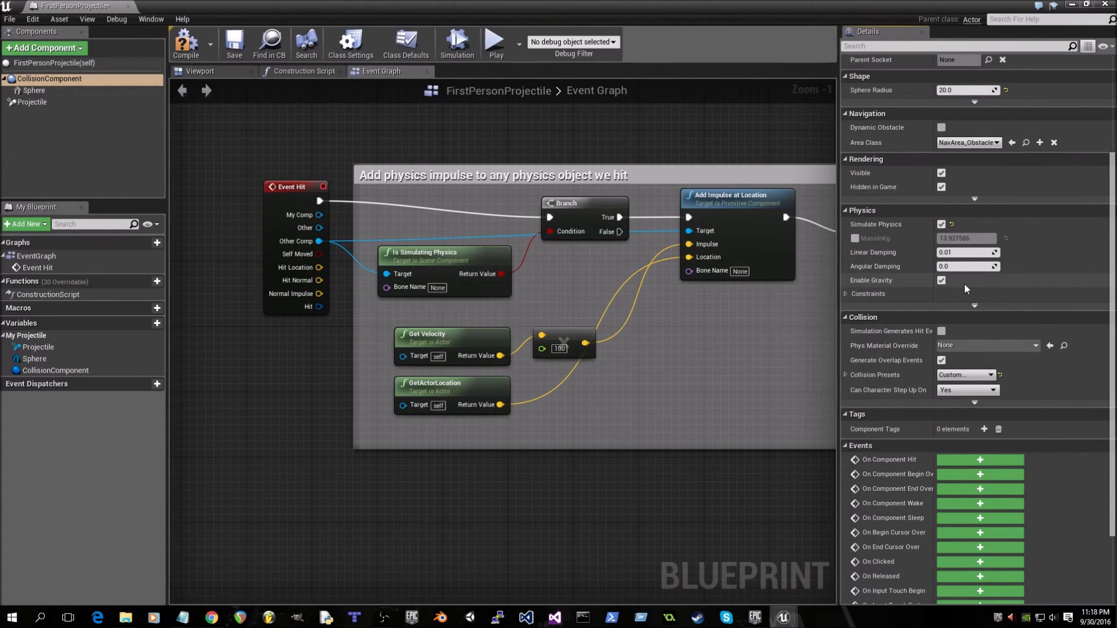
scroll("down", 3)
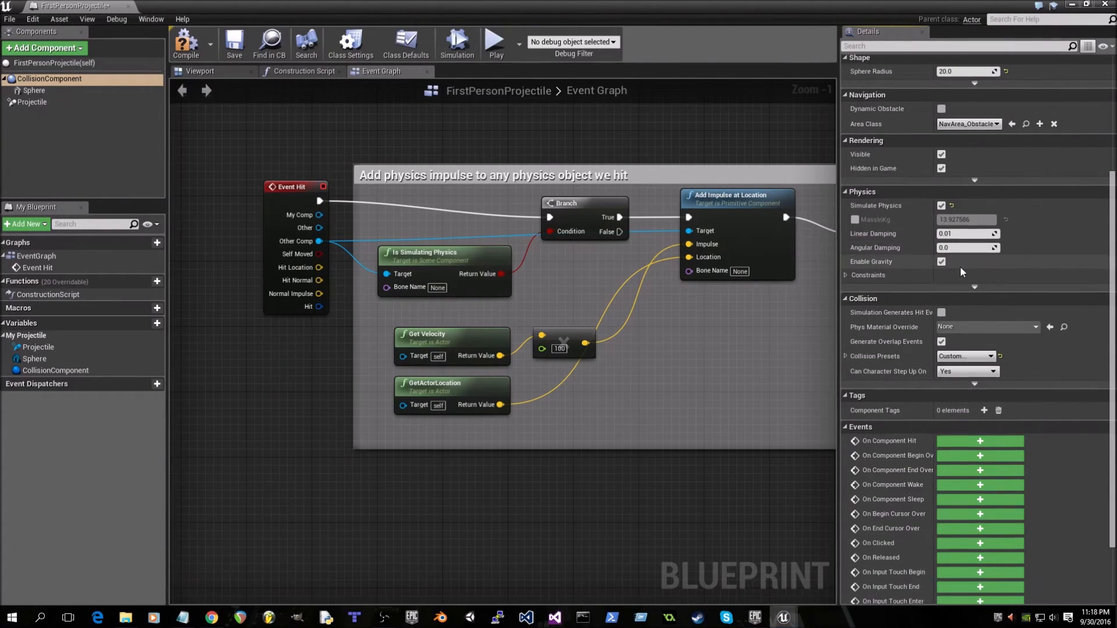
scroll("down", 3)
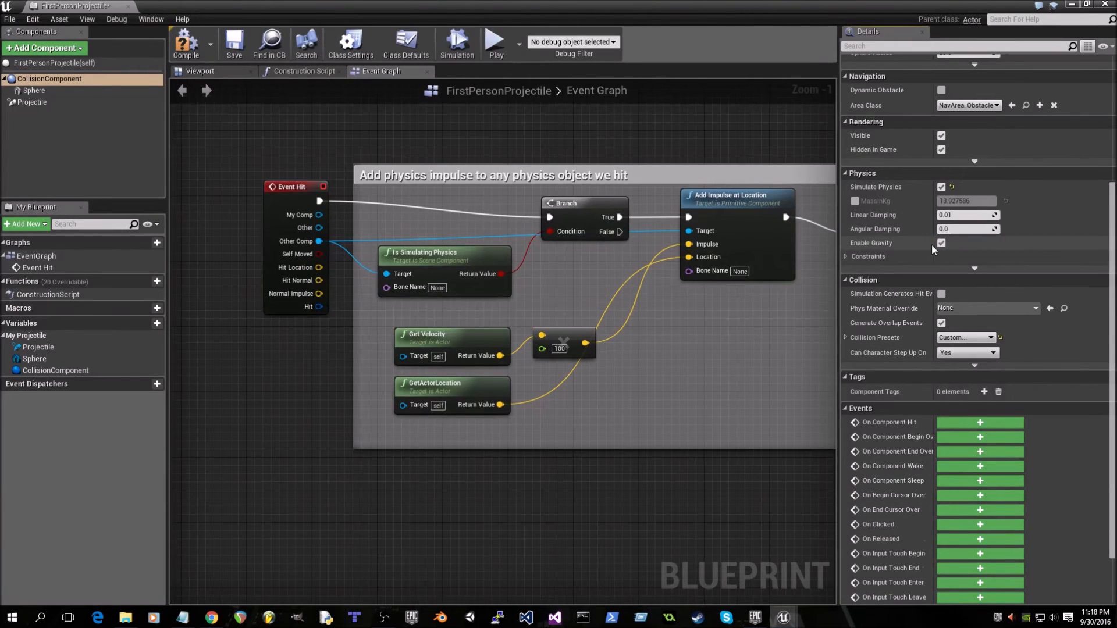
scroll("down", 3)
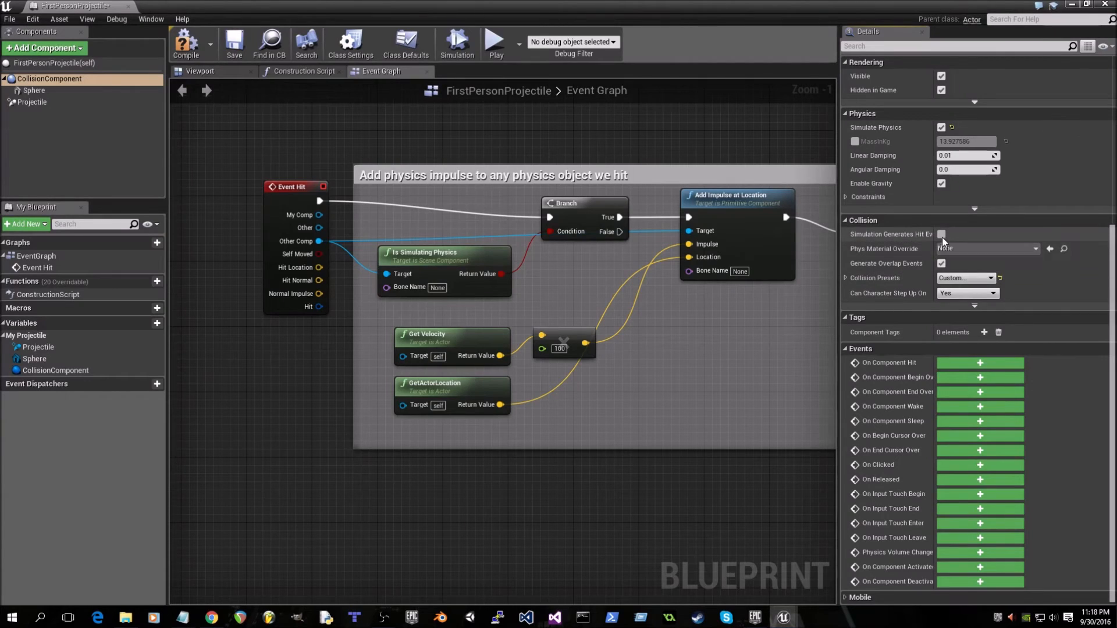
mouse_move(941, 234)
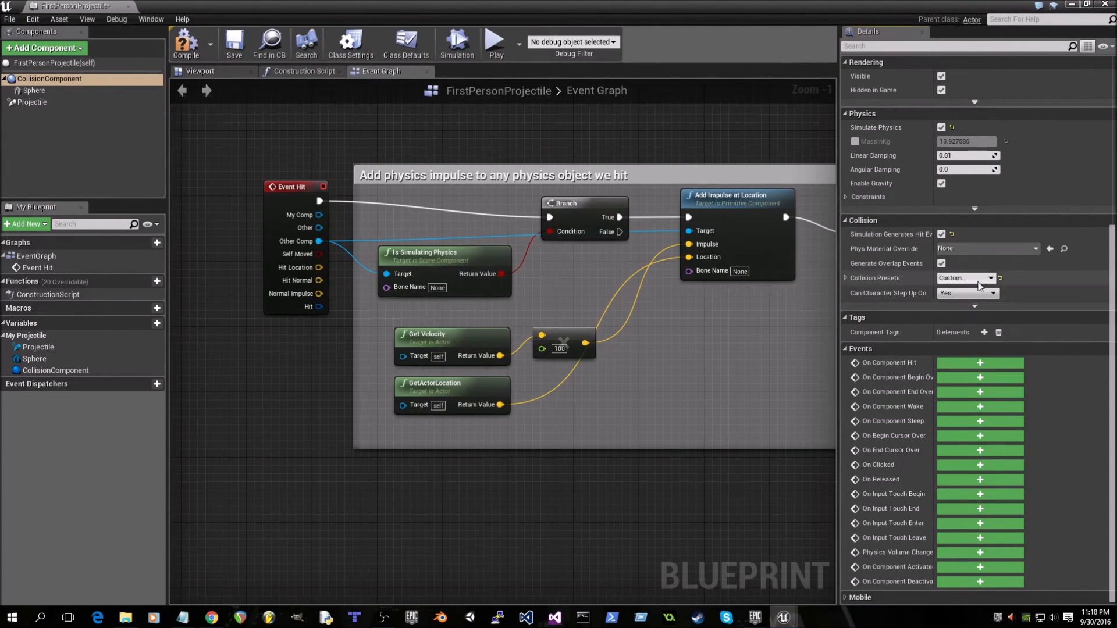
left_click(965, 278)
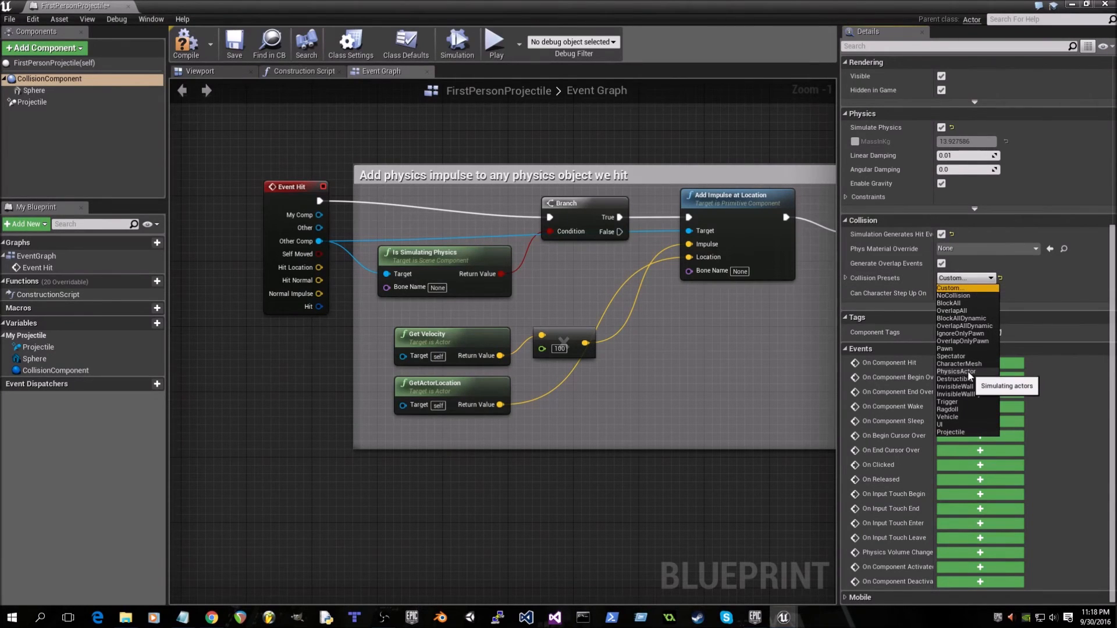
left_click(955, 371)
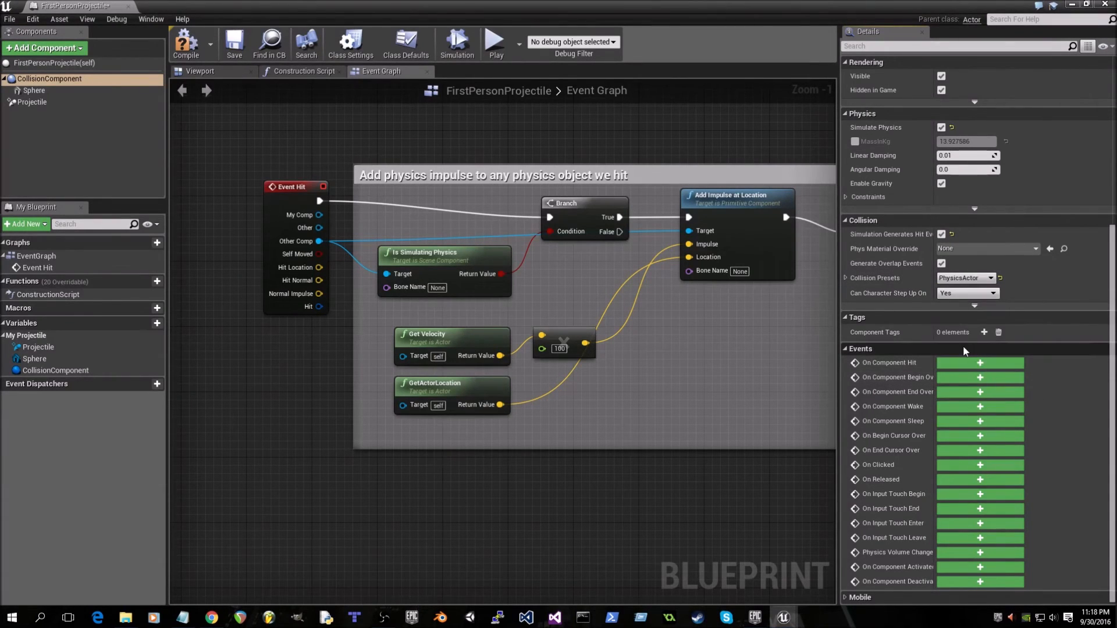
mouse_move(34, 91)
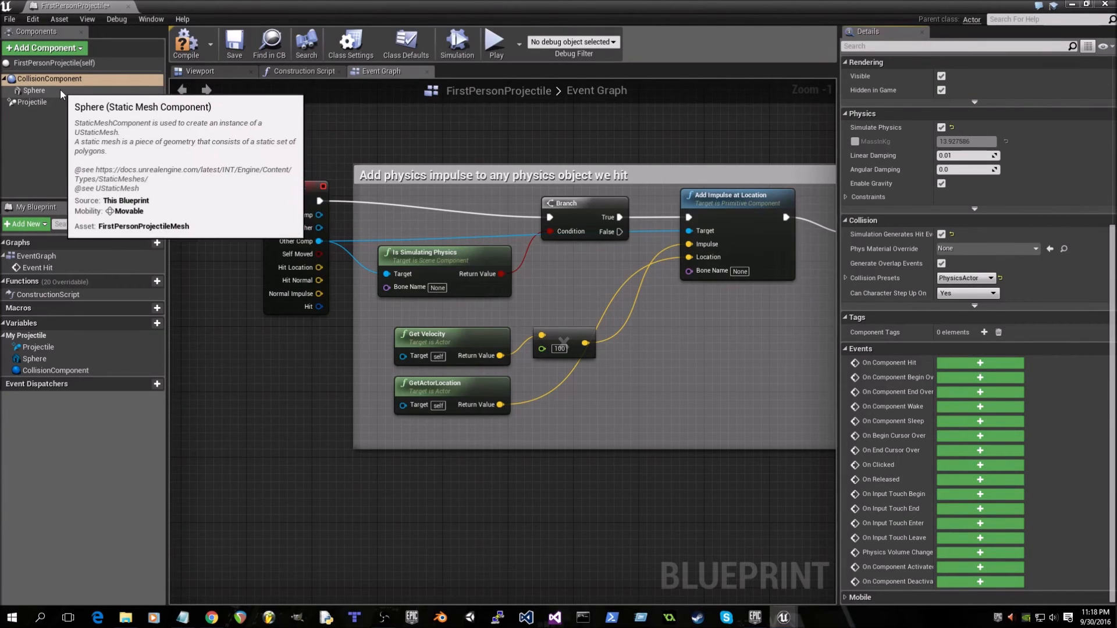
Step: Enable hit events on the Sphere component, set its preset to Custom, and save the blueprint
left_click(34, 90)
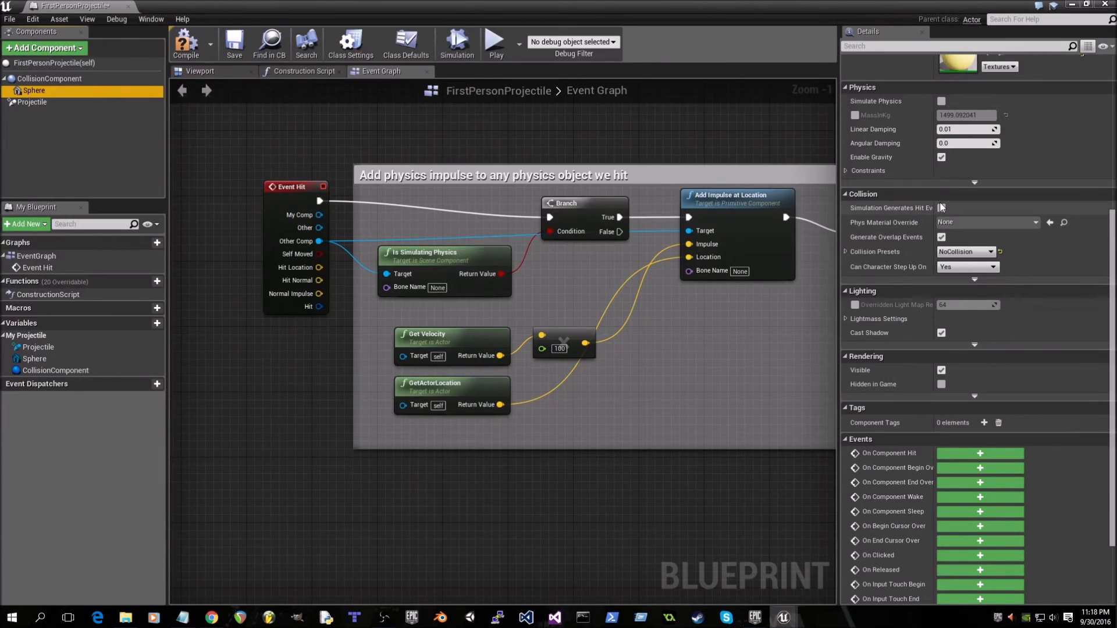
mouse_move(941, 207)
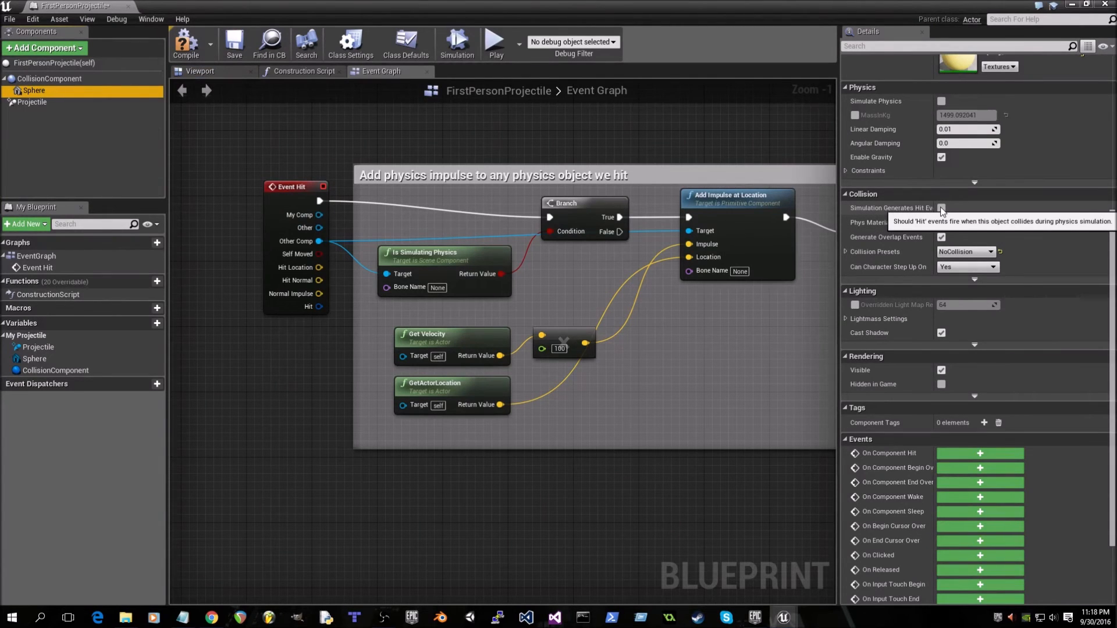
left_click(941, 207)
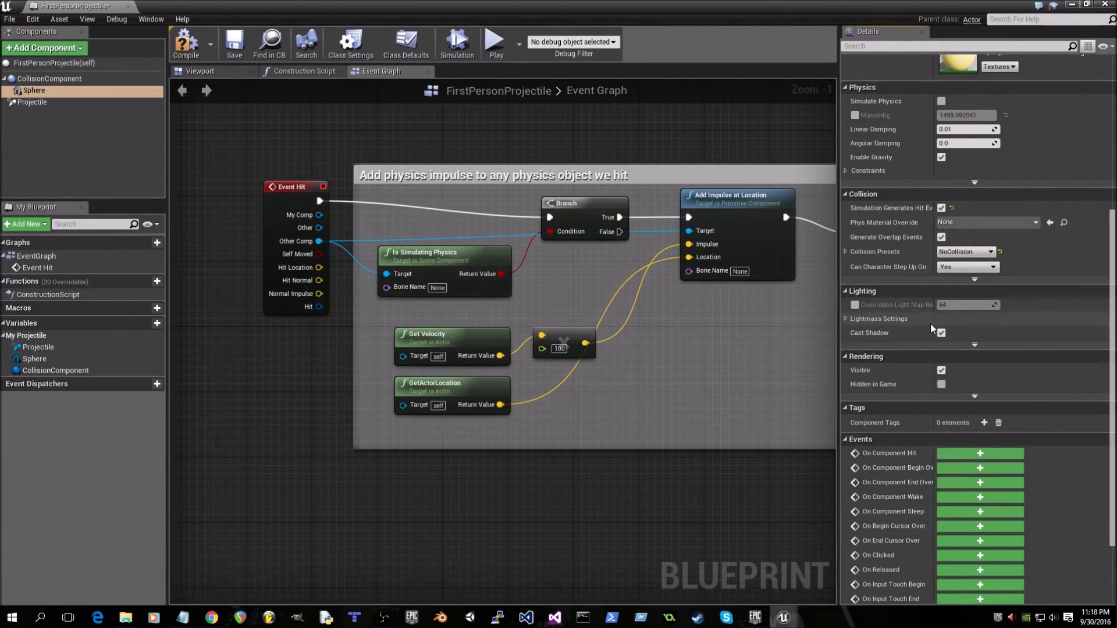
left_click(988, 233)
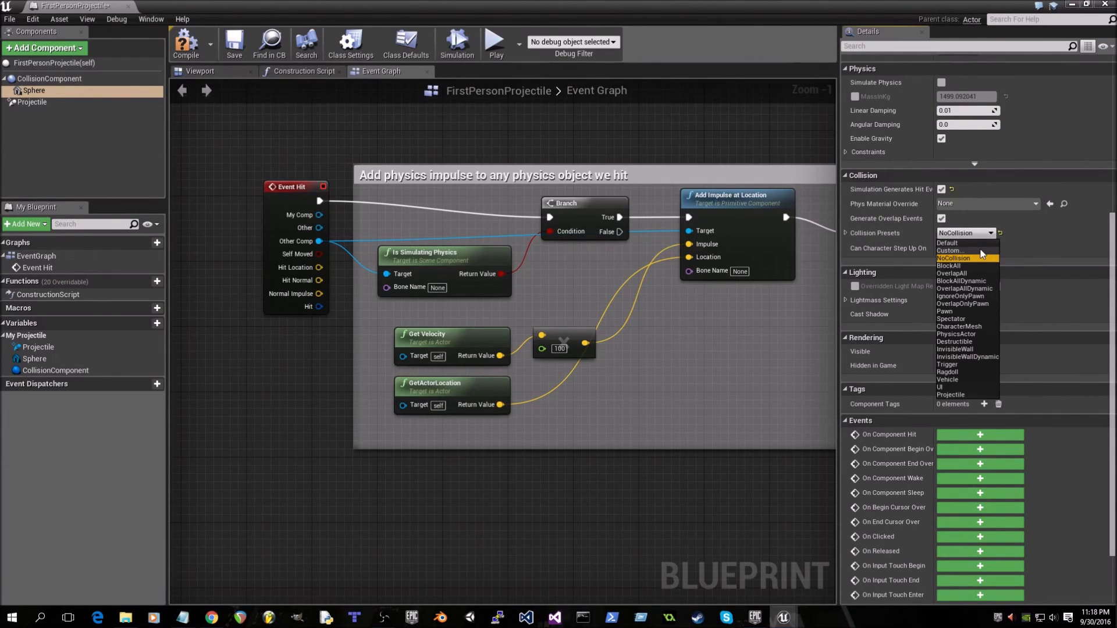
left_click(950, 250)
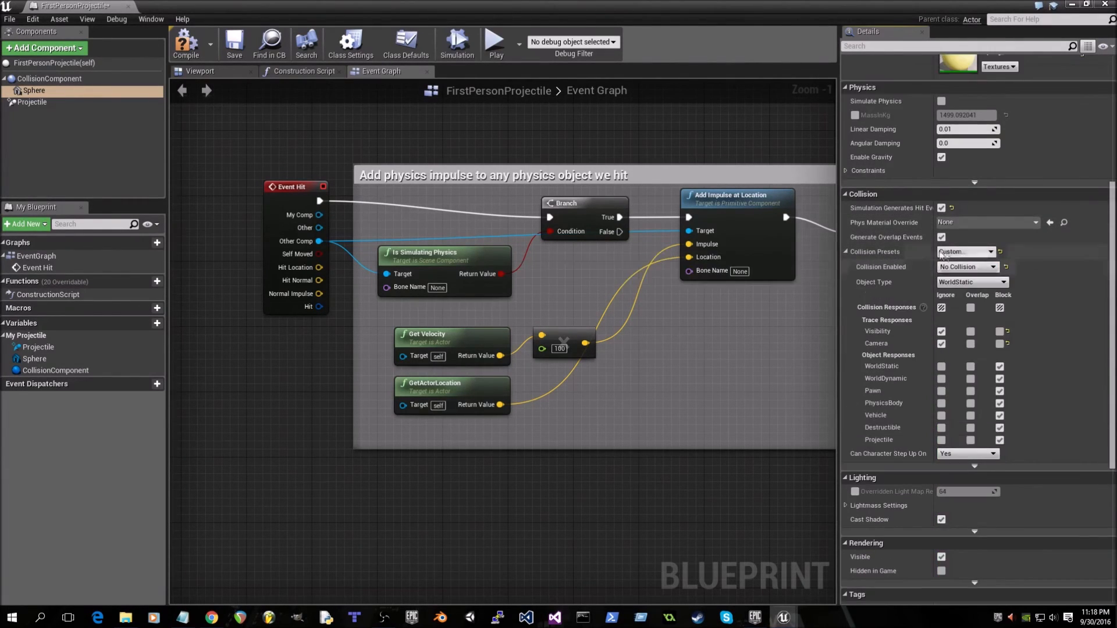
scroll("down", 3)
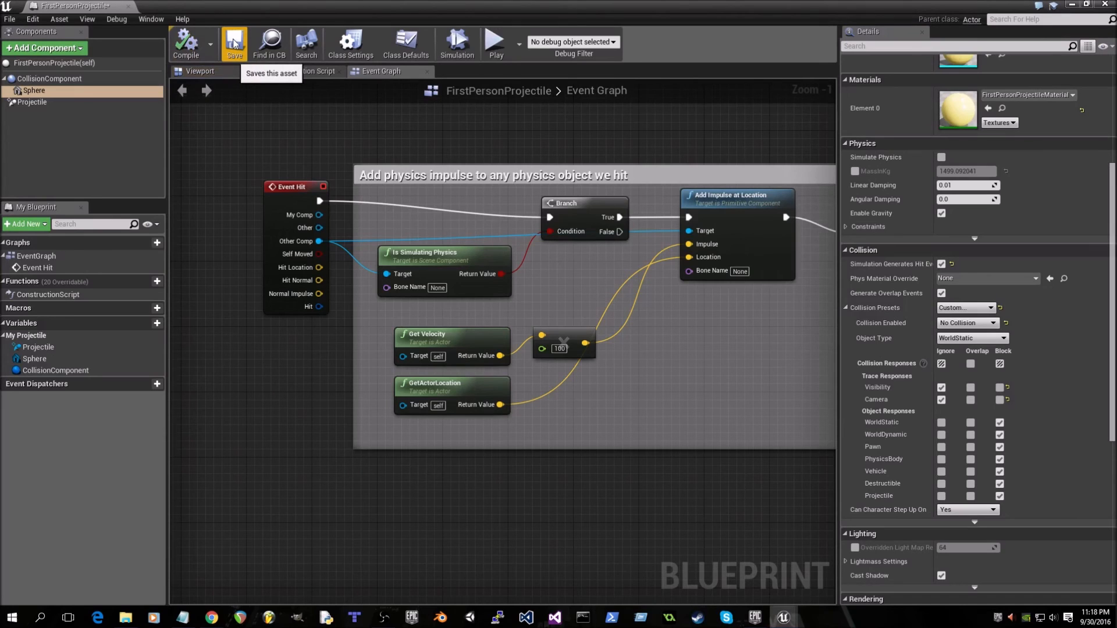
left_click(234, 42)
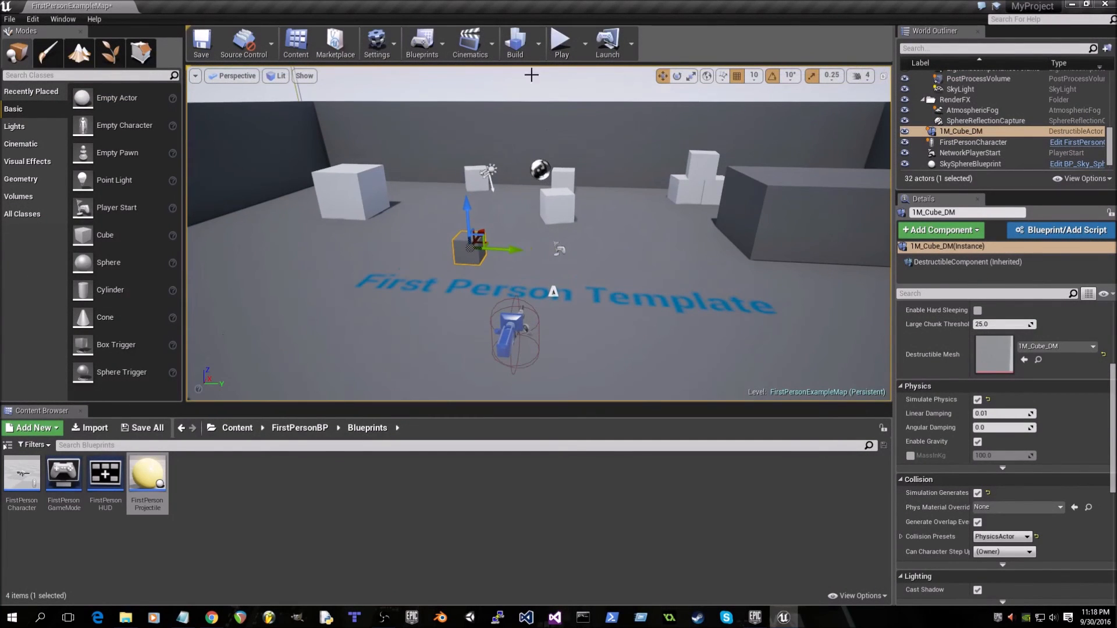
Step: Play the level in the editor and shoot 1M_Cube_DM until it shatters
left_click(561, 41)
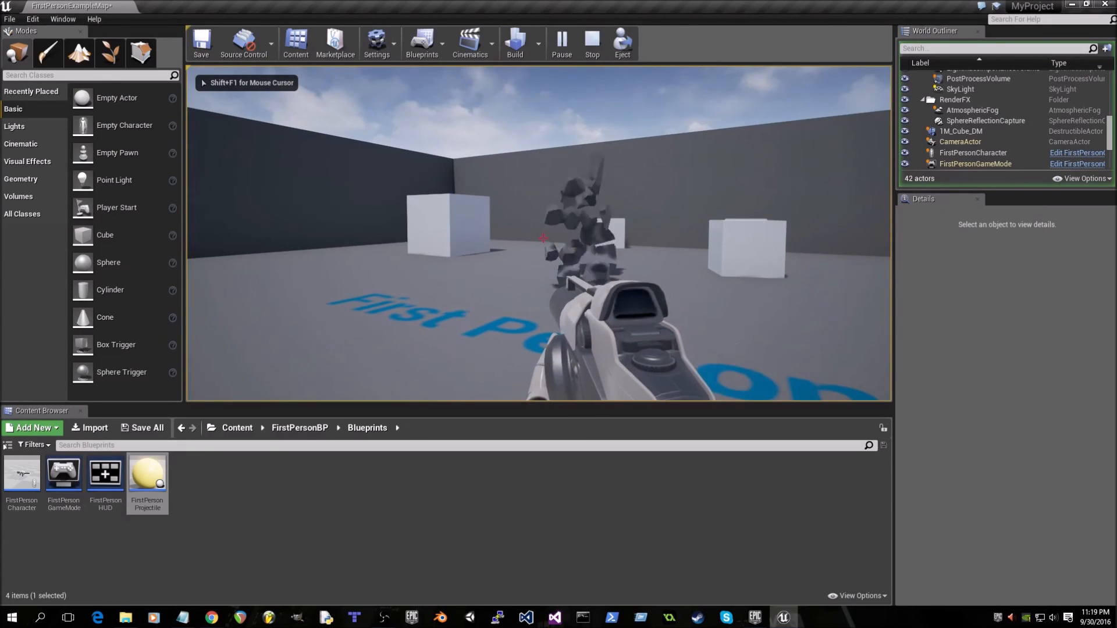